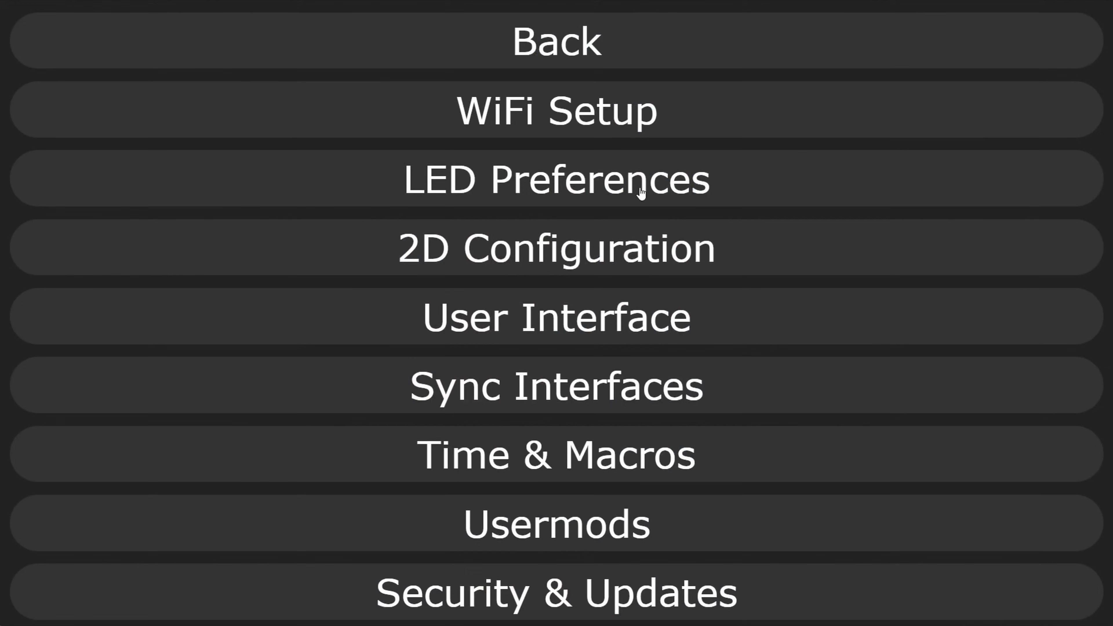
Review LED Preferences: eight WS281x outputs, GRB order, 2560 LEDs total, 9000 mA limit.
left_click(556, 179)
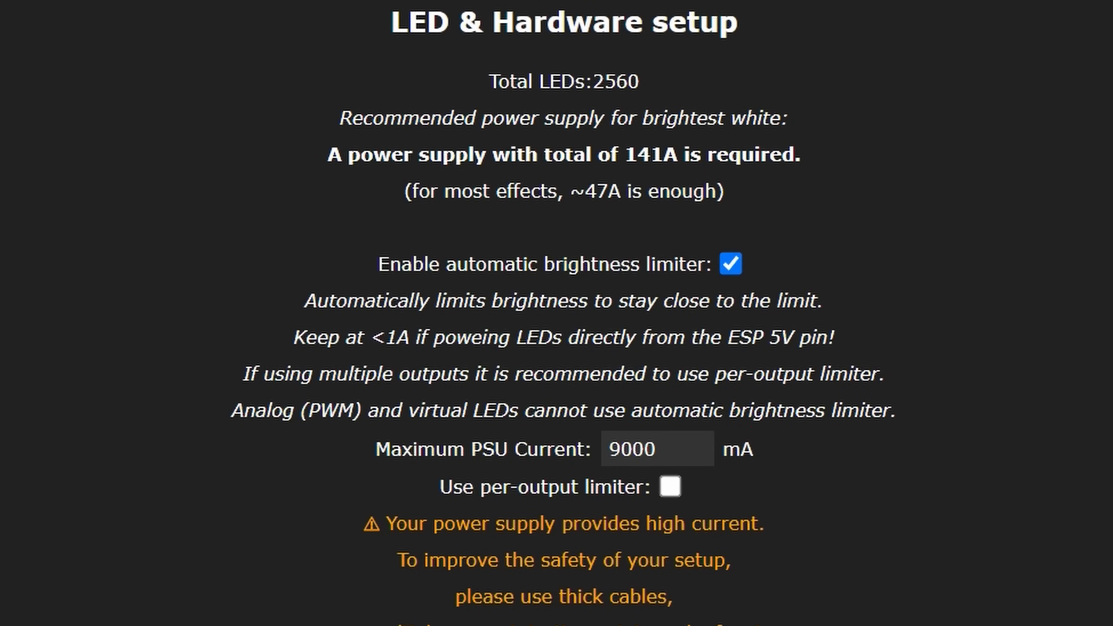
scroll("down", 3)
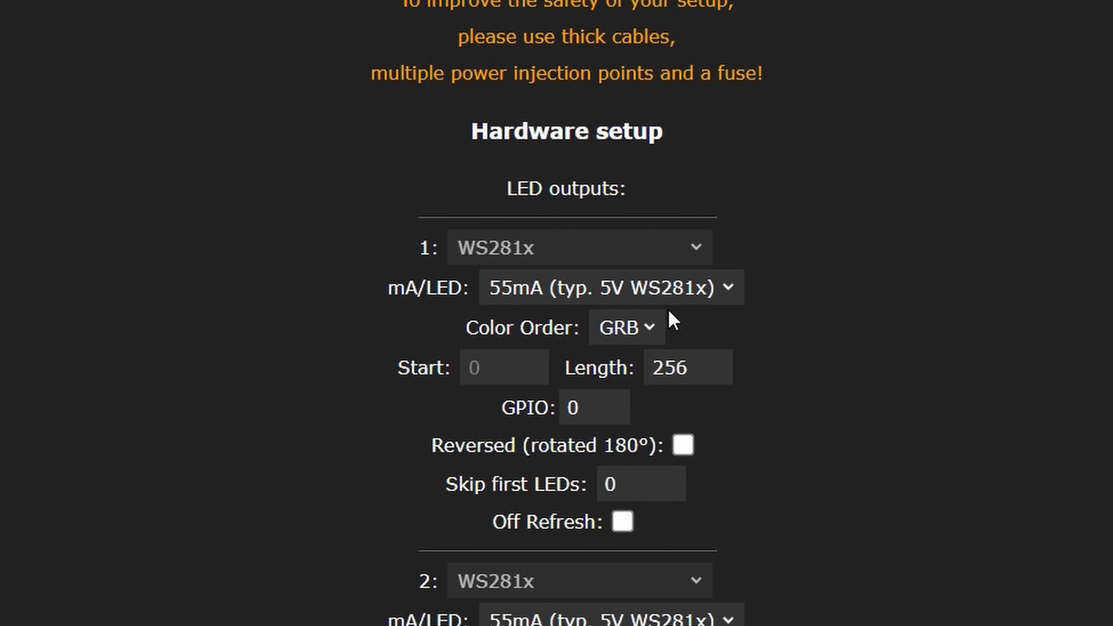
scroll("down", 3)
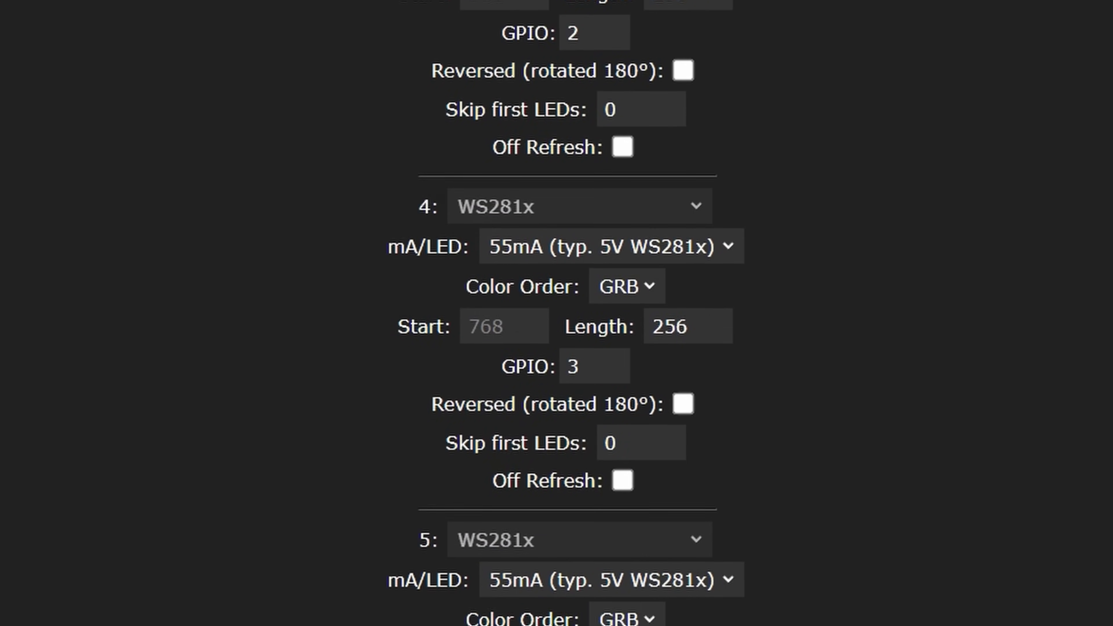
scroll("up", 3)
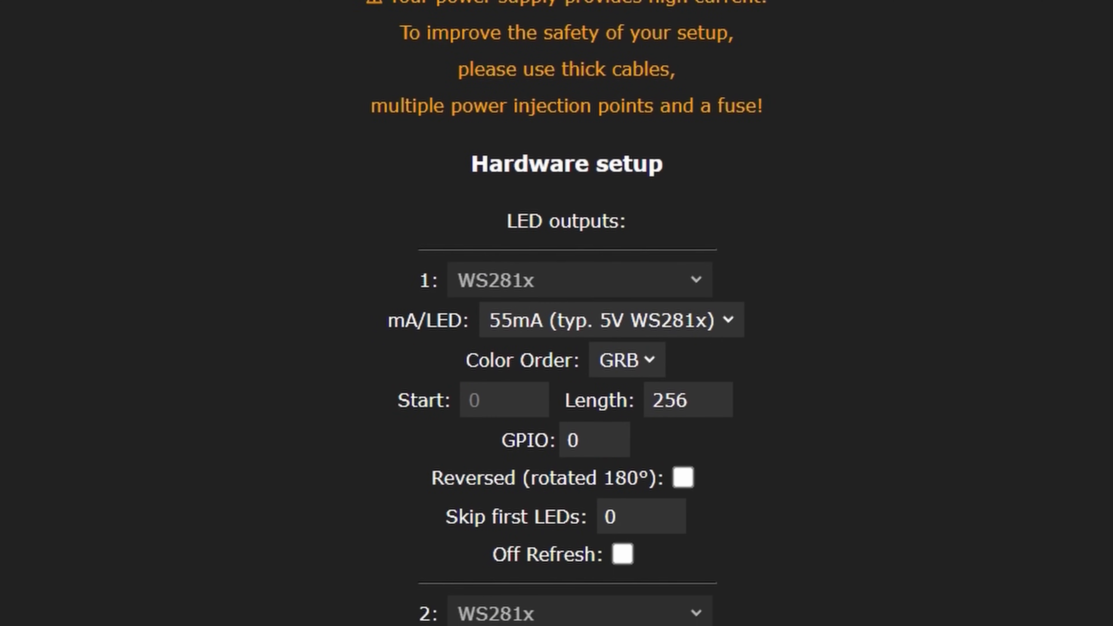
scroll("down", 3)
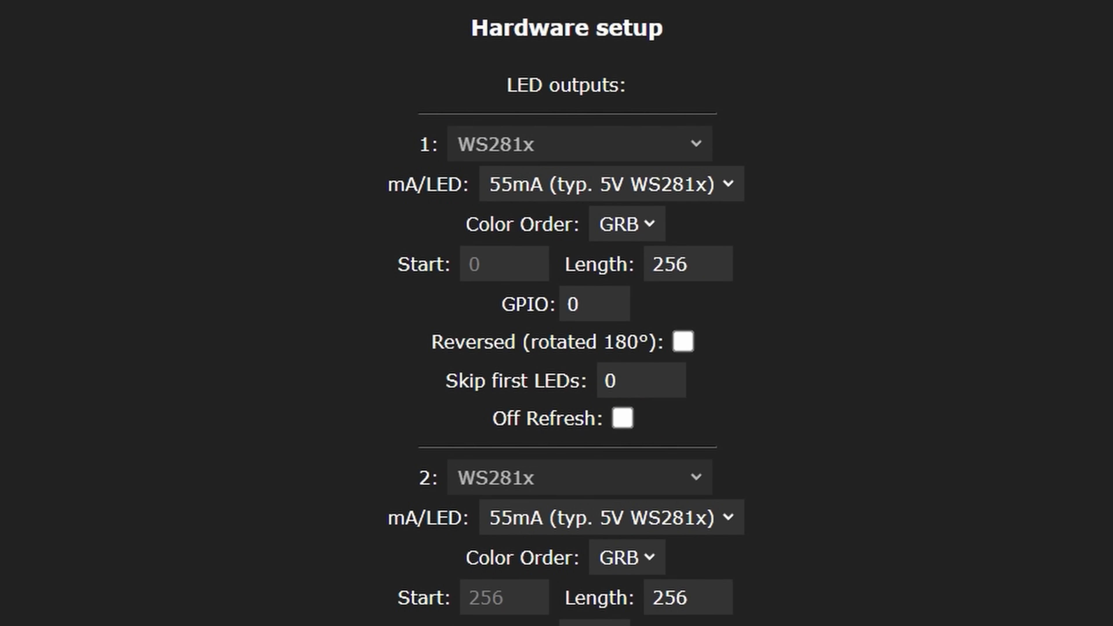
left_click_drag(469, 171, 546, 113)
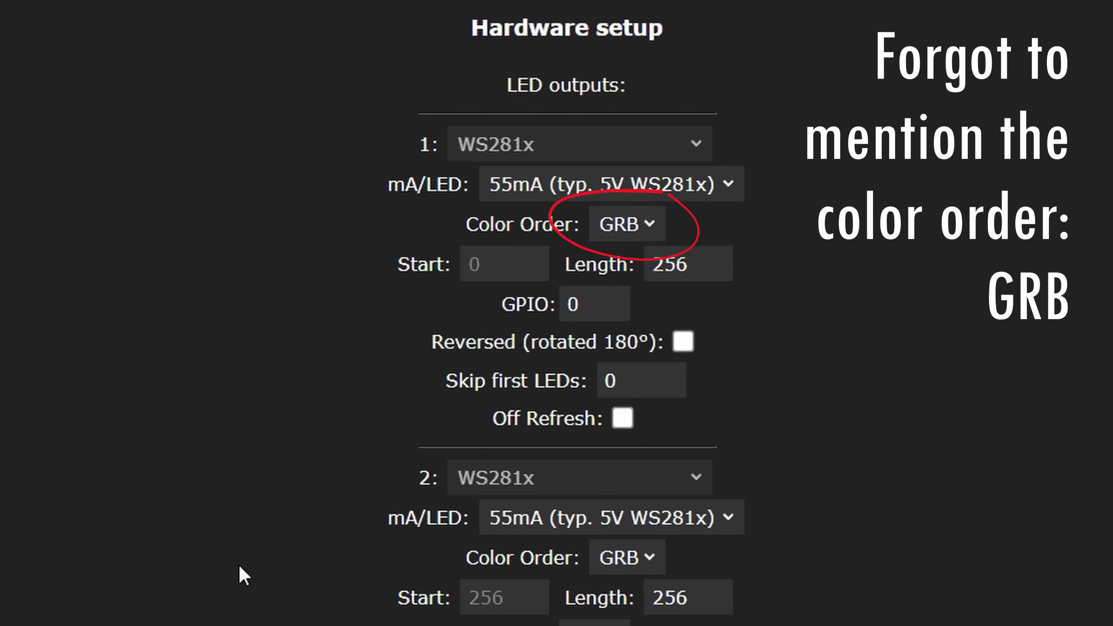
scroll("down", 3)
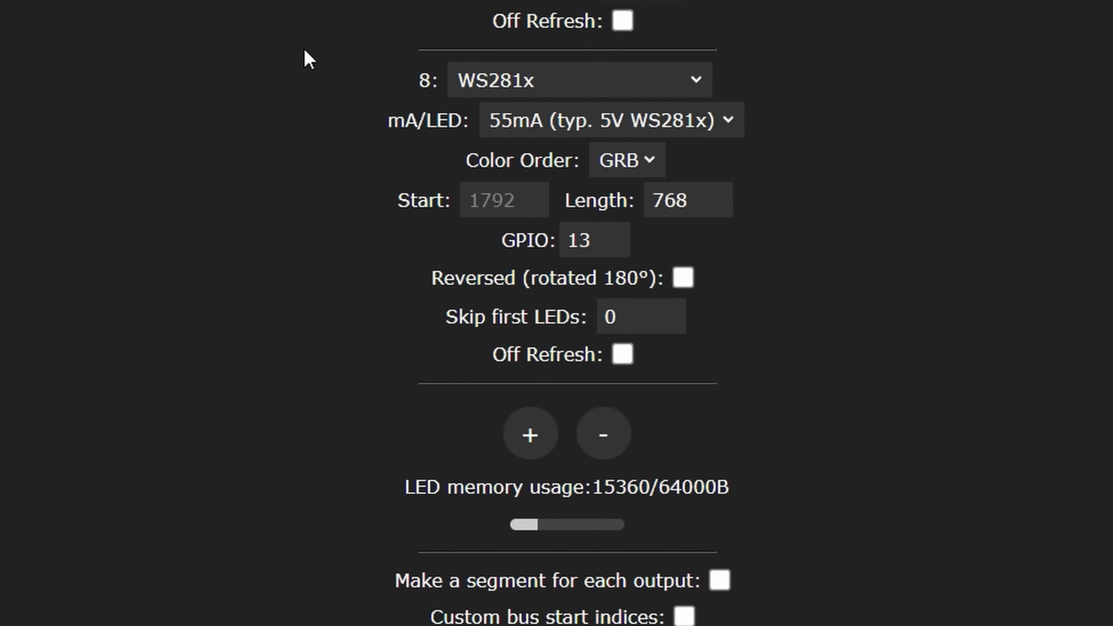
mouse_move(668, 572)
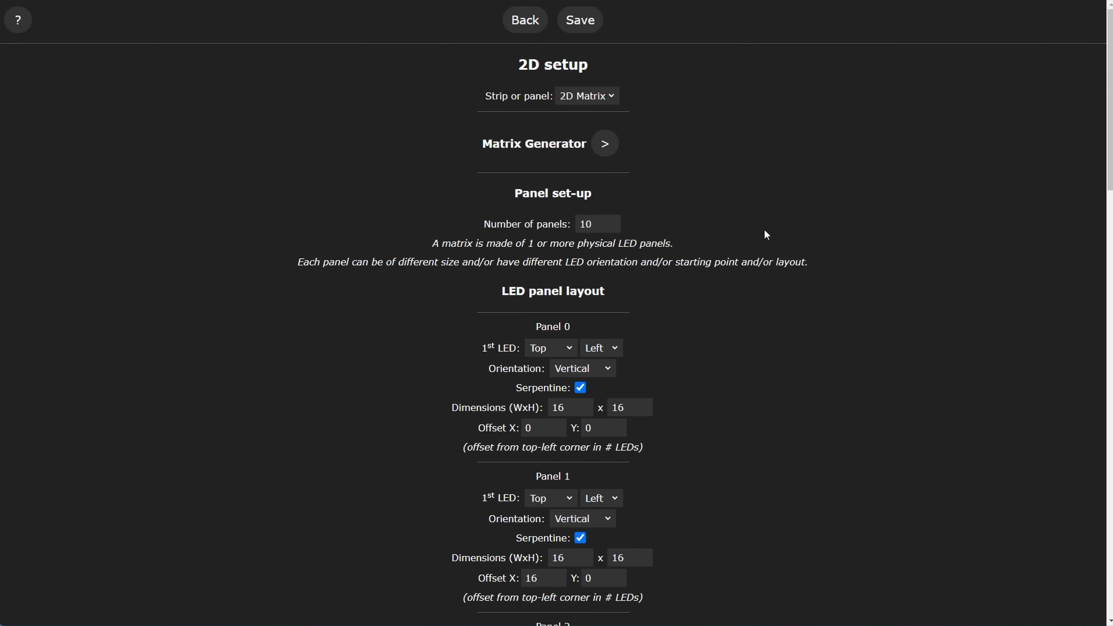
In 2D Configuration, choose 2D Matrix layout with 10 panels of 16x16.
left_click(604, 143)
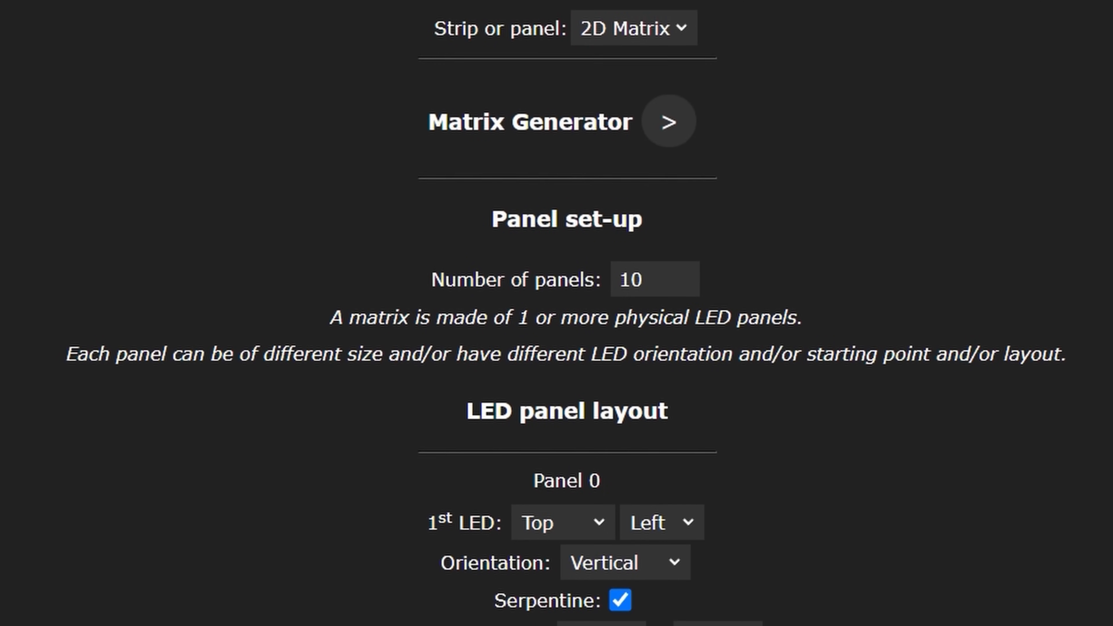
scroll("down", 3)
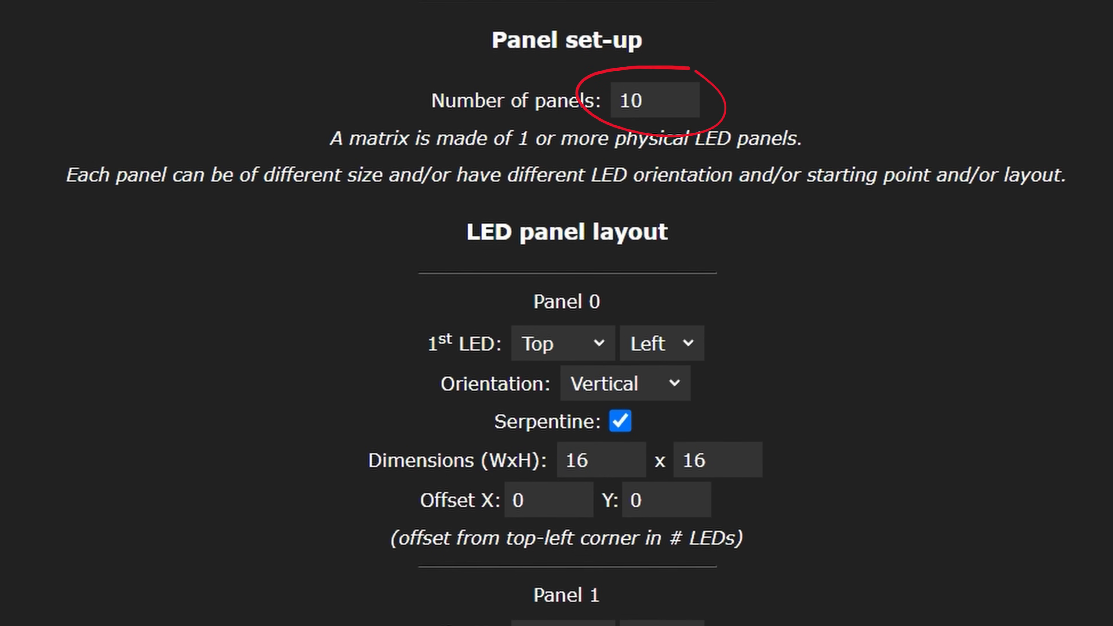
left_click(651, 99)
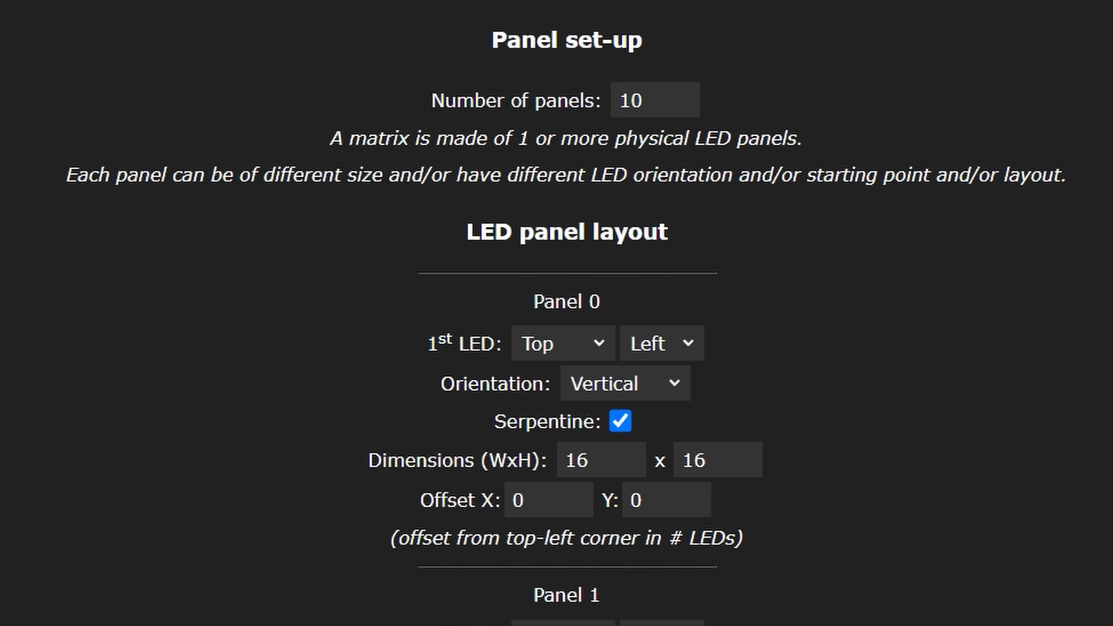
left_click_drag(660, 278, 589, 408)
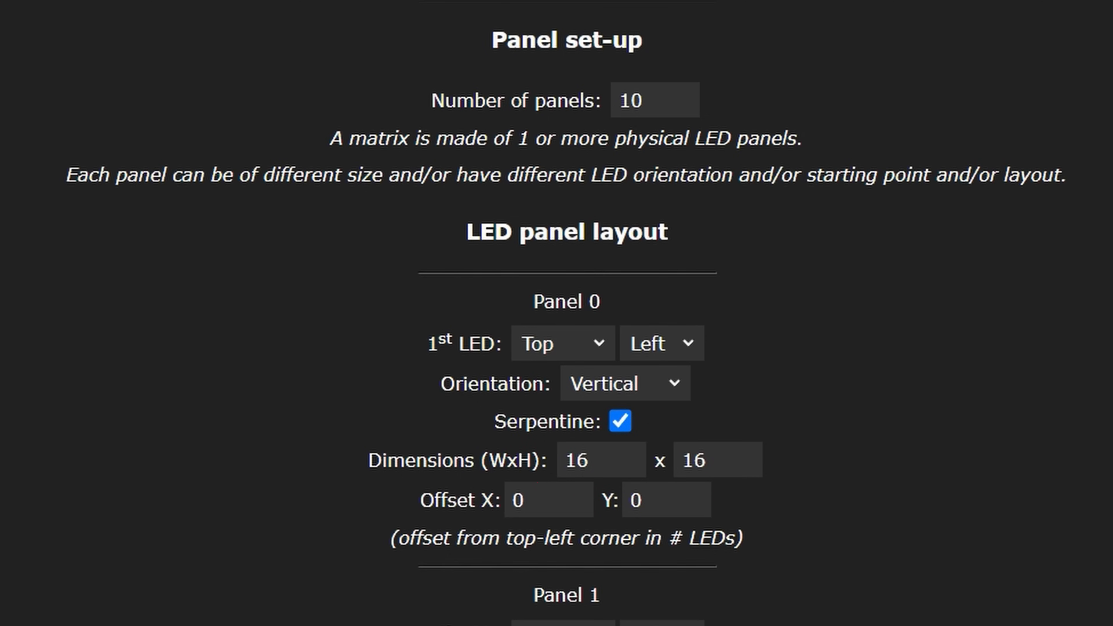
scroll("down", 3)
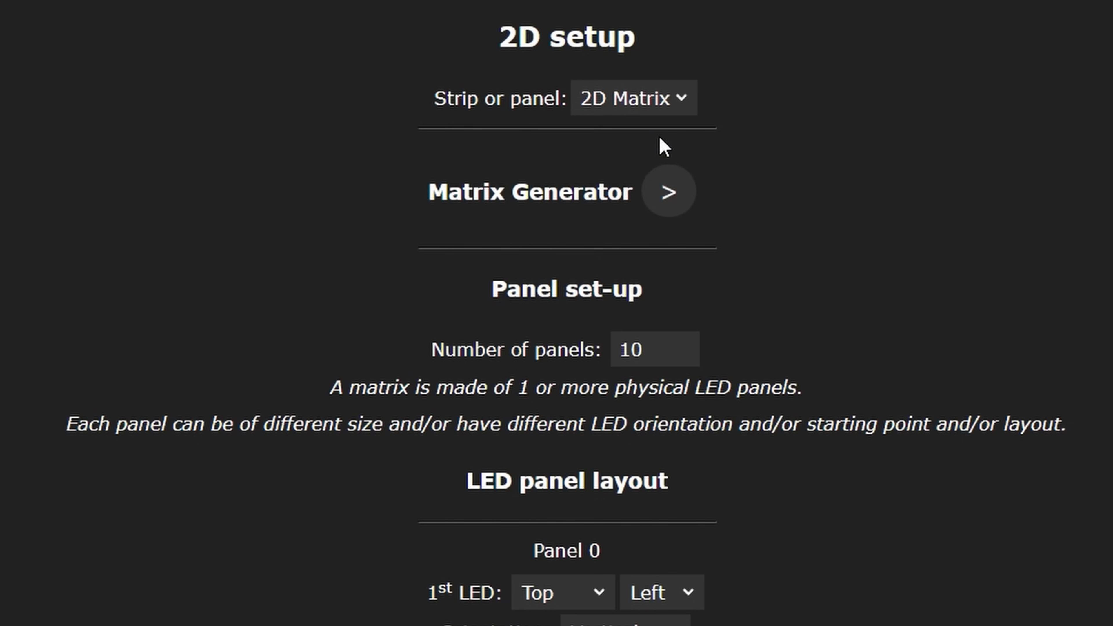
Populate a 5-by-2 serpentine panel grid in the Matrix Generator and save it.
left_click(667, 190)
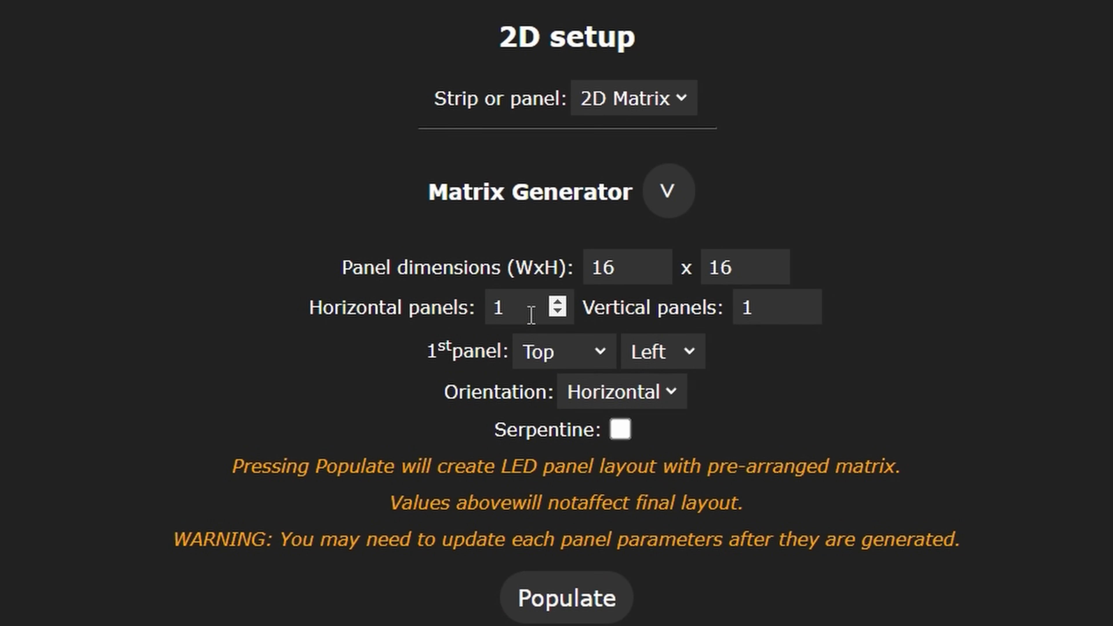
type("5")
type("2")
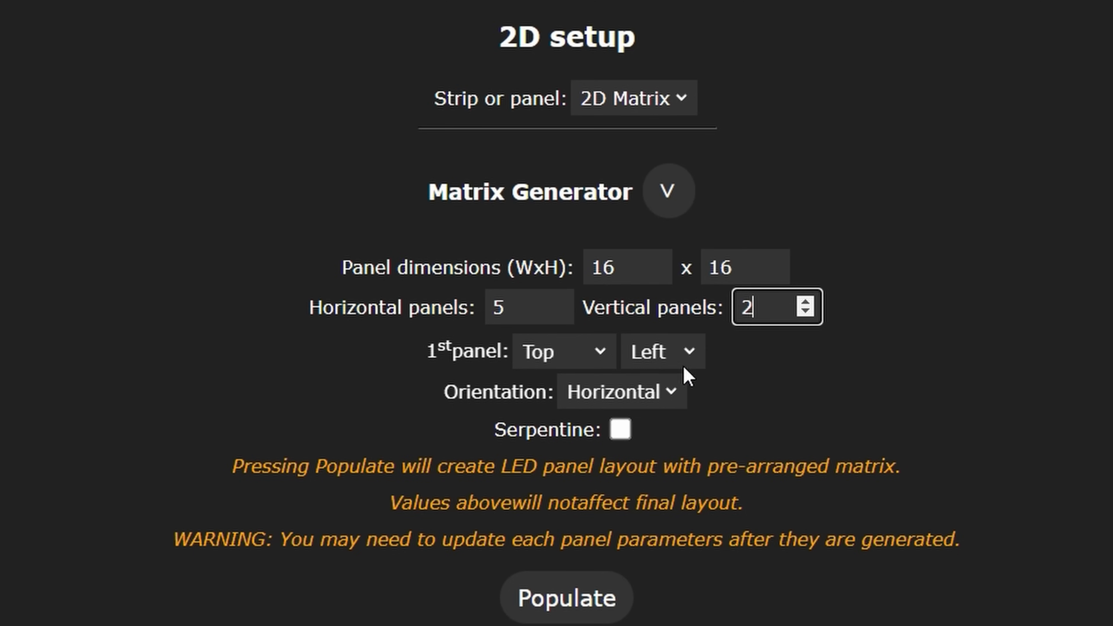
left_click(618, 429)
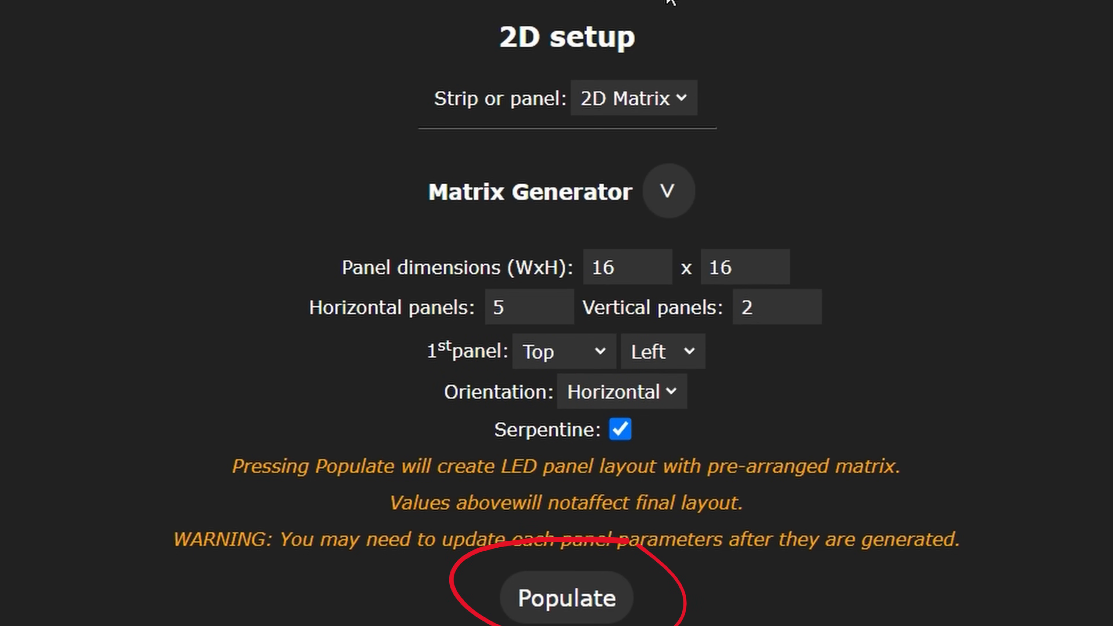
left_click(565, 597)
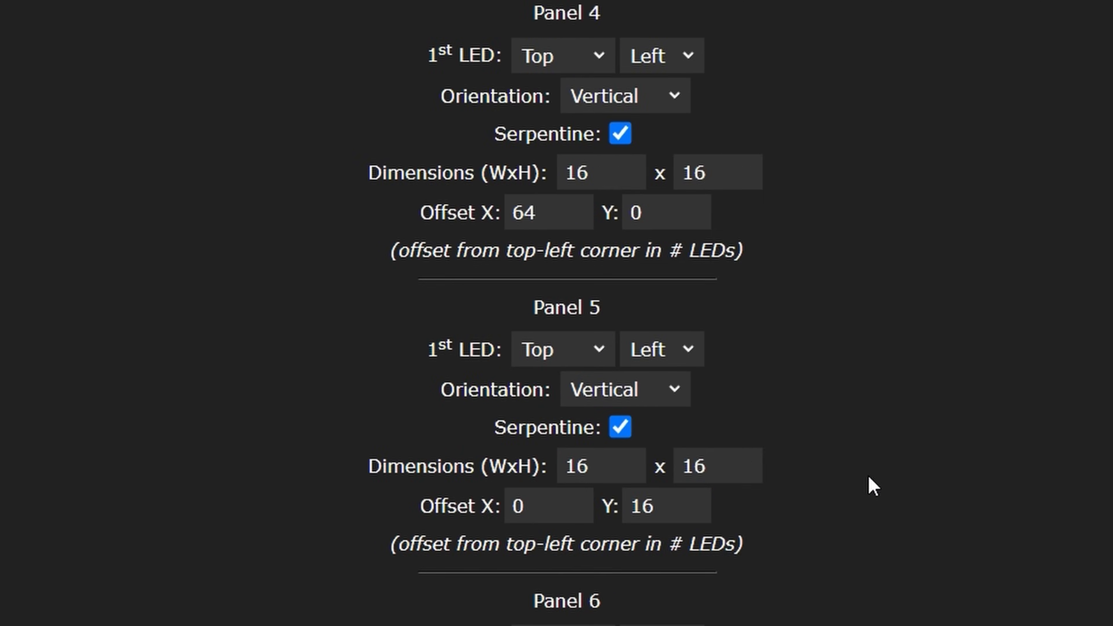
scroll("down", 3)
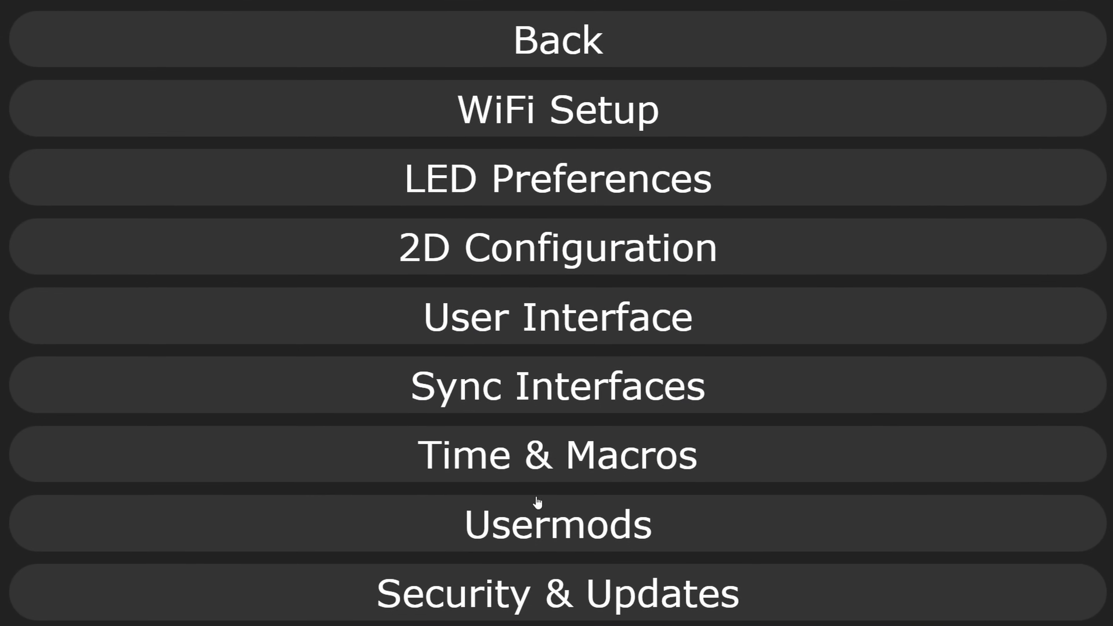
Enable the AudioReactive usermod, keeping its analog mic, gain and dynamics settings.
left_click(557, 525)
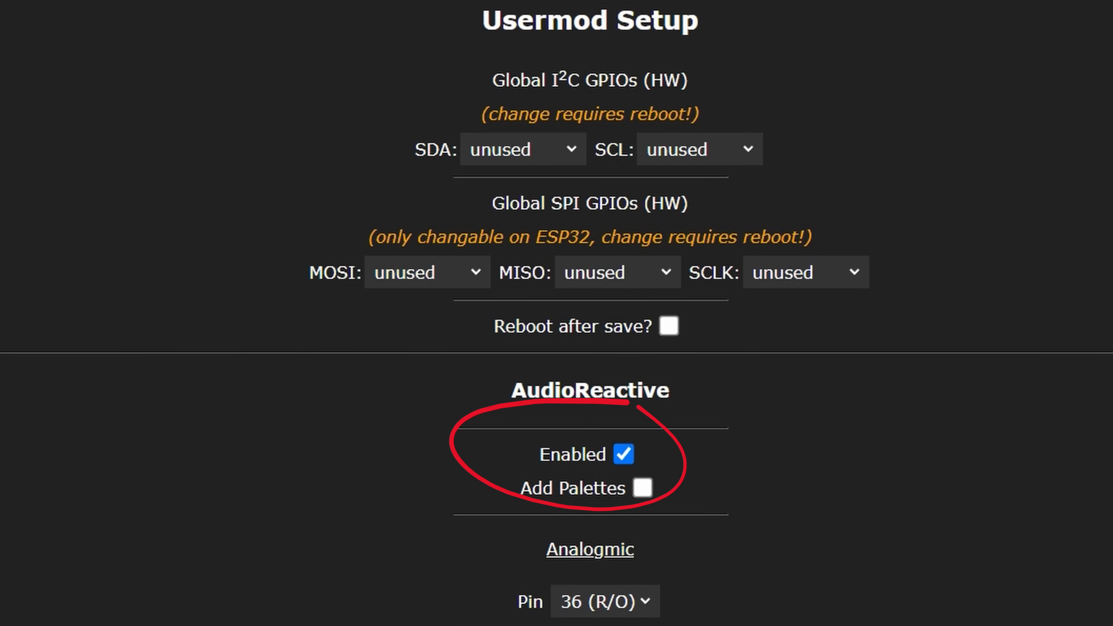
scroll("down", 3)
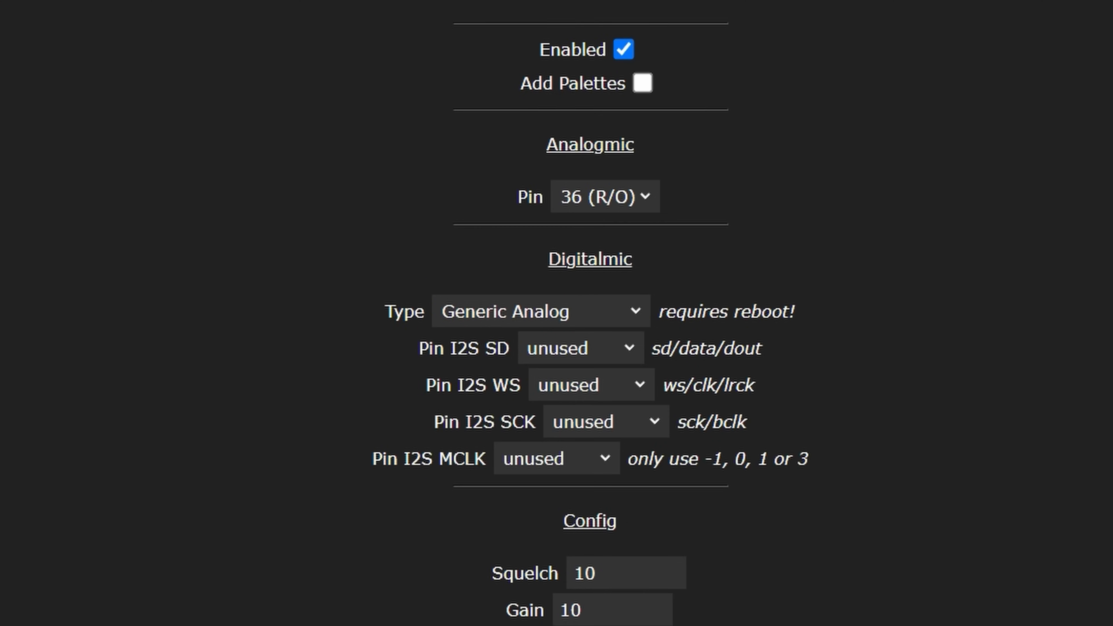
scroll("down", 3)
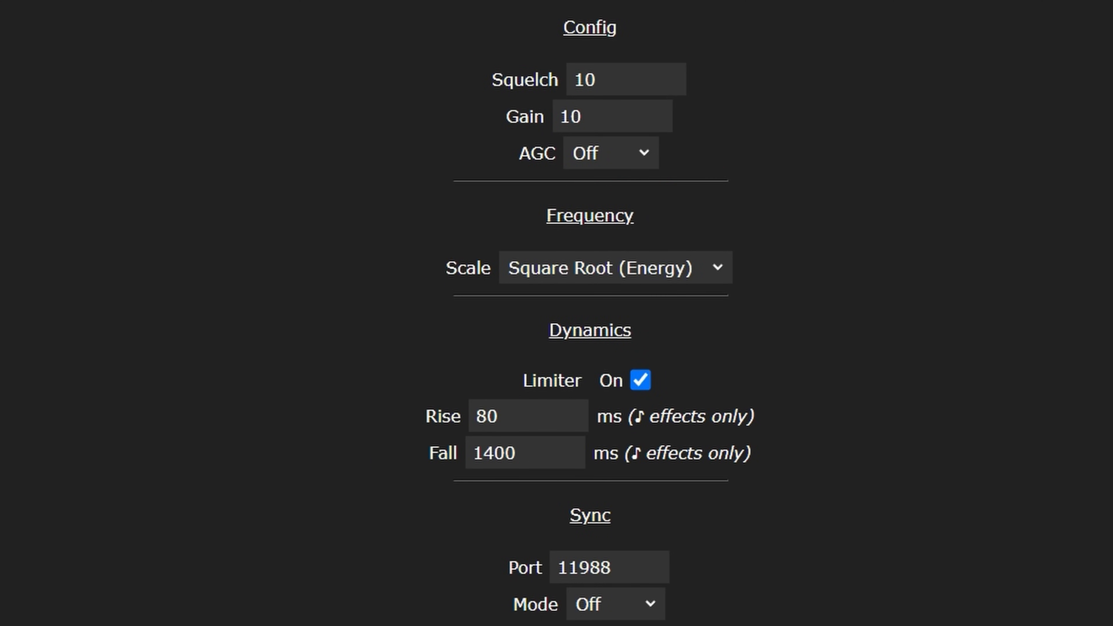
left_click(220, 10)
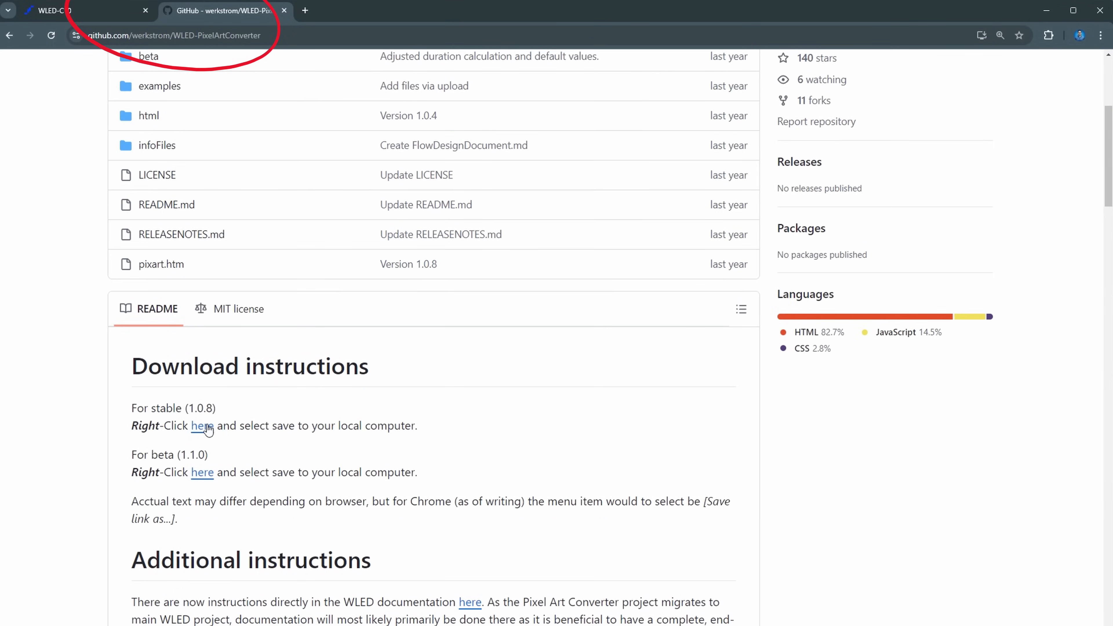
Download the stable pixart.htm via Save link as from the repository README.
right_click(201, 424)
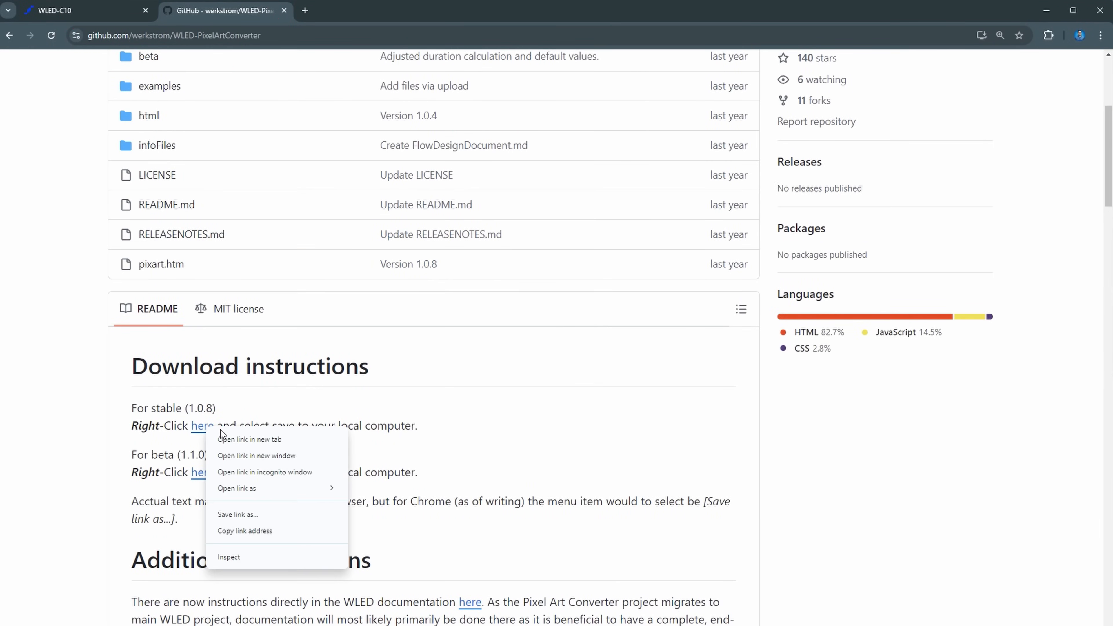
mouse_move(259, 522)
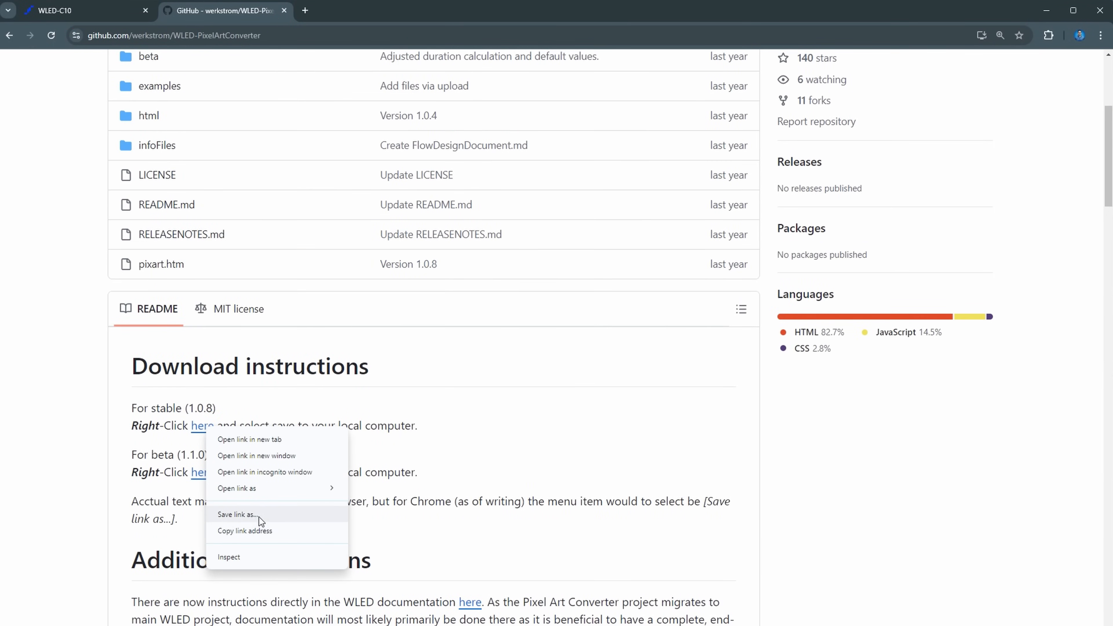
left_click(234, 514)
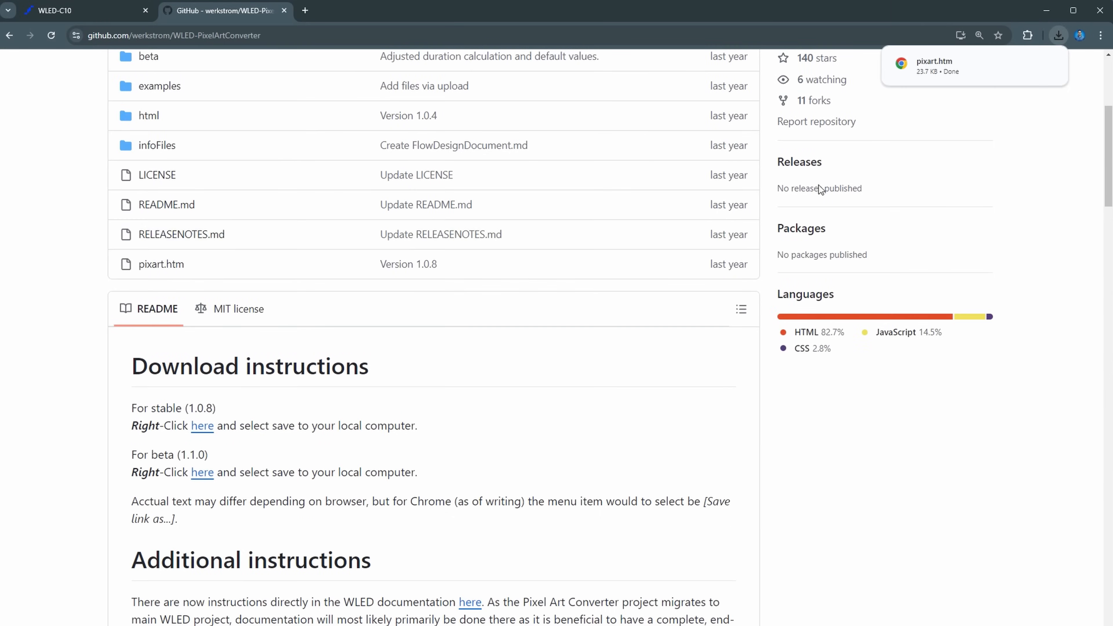
left_click(85, 11)
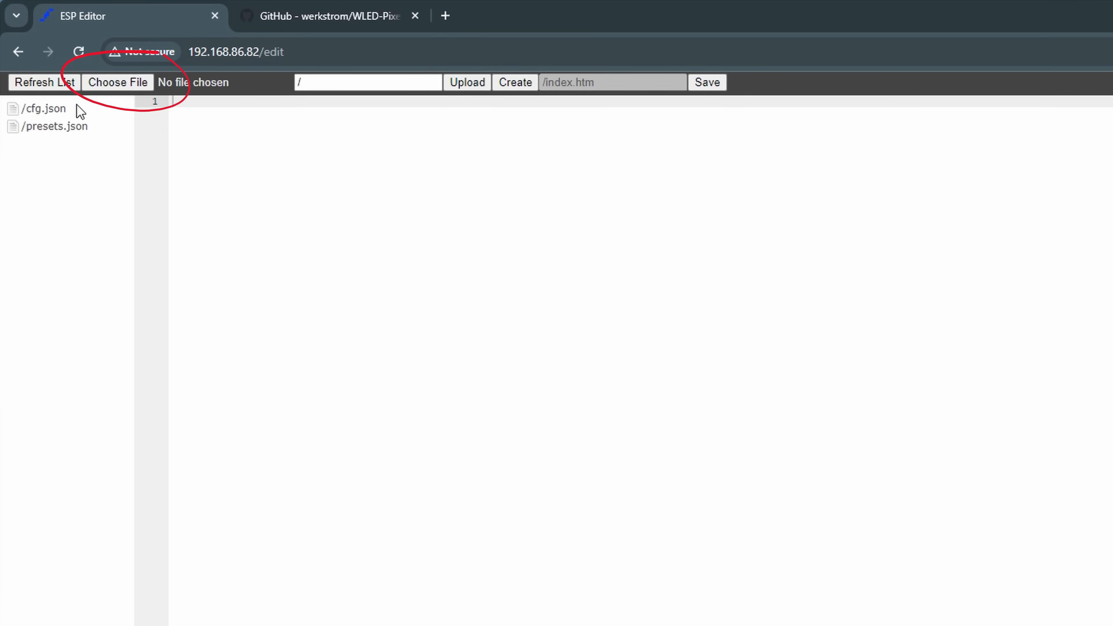
Upload the downloaded pixart.htm to the device through the /edit file editor.
left_click(118, 82)
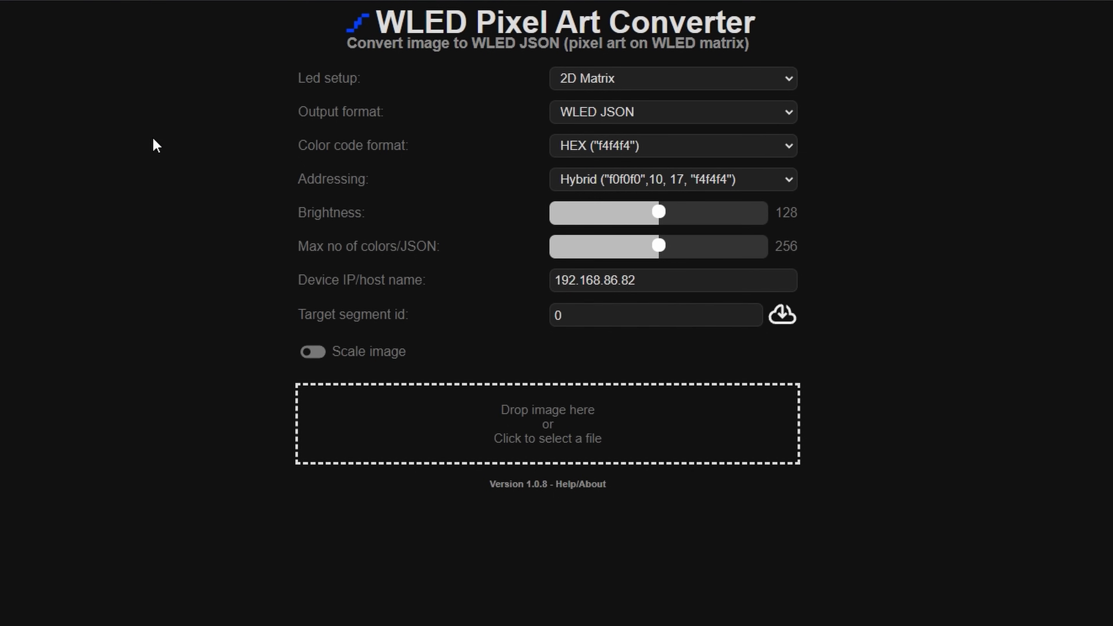
mouse_move(268, 230)
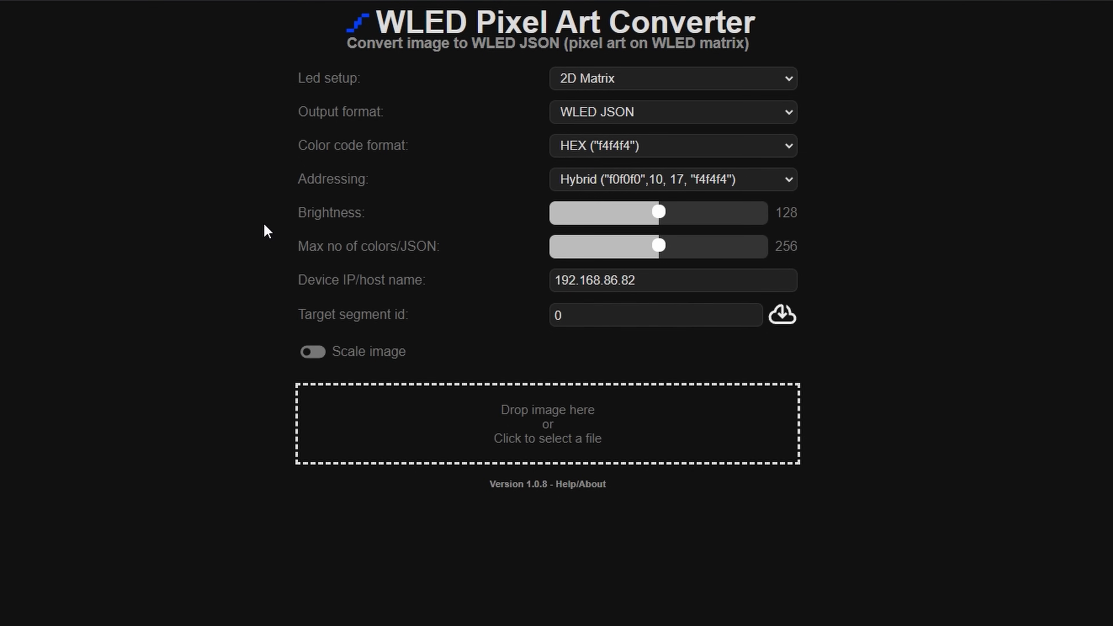
Scale a landscape image to 80x32 and send it to the LED matrix as WLED JSON.
left_click(313, 351)
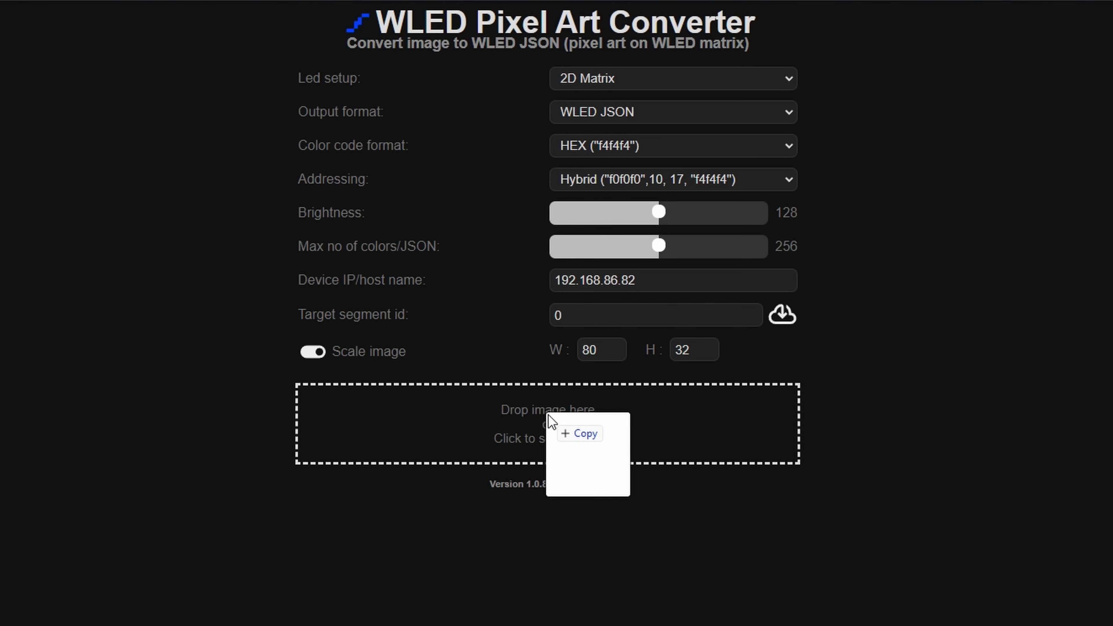
left_click(579, 433)
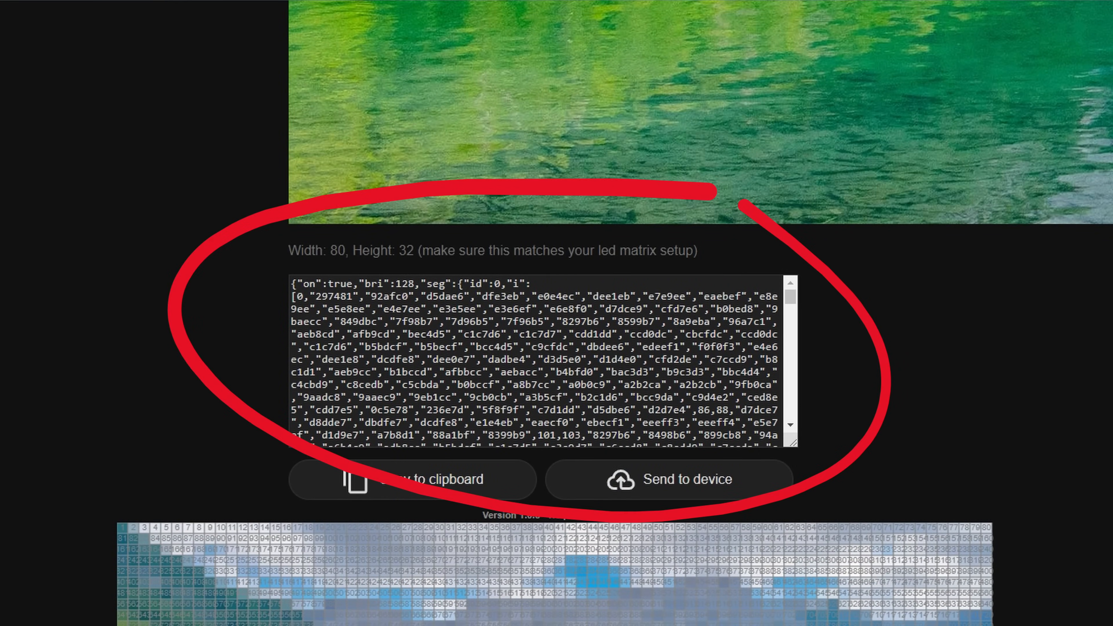
left_click(667, 480)
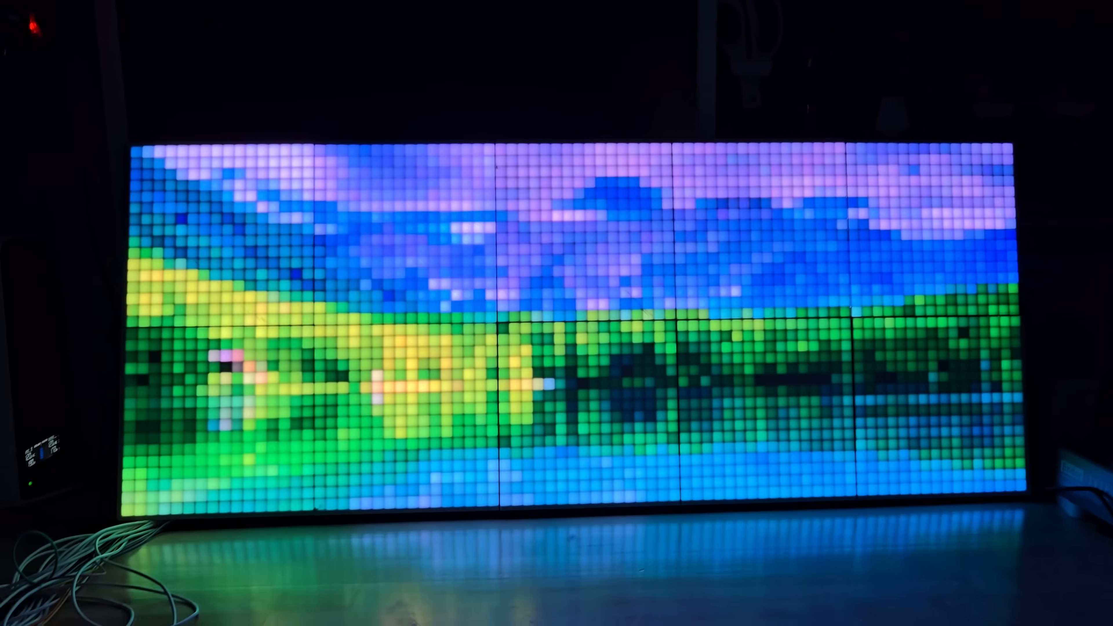